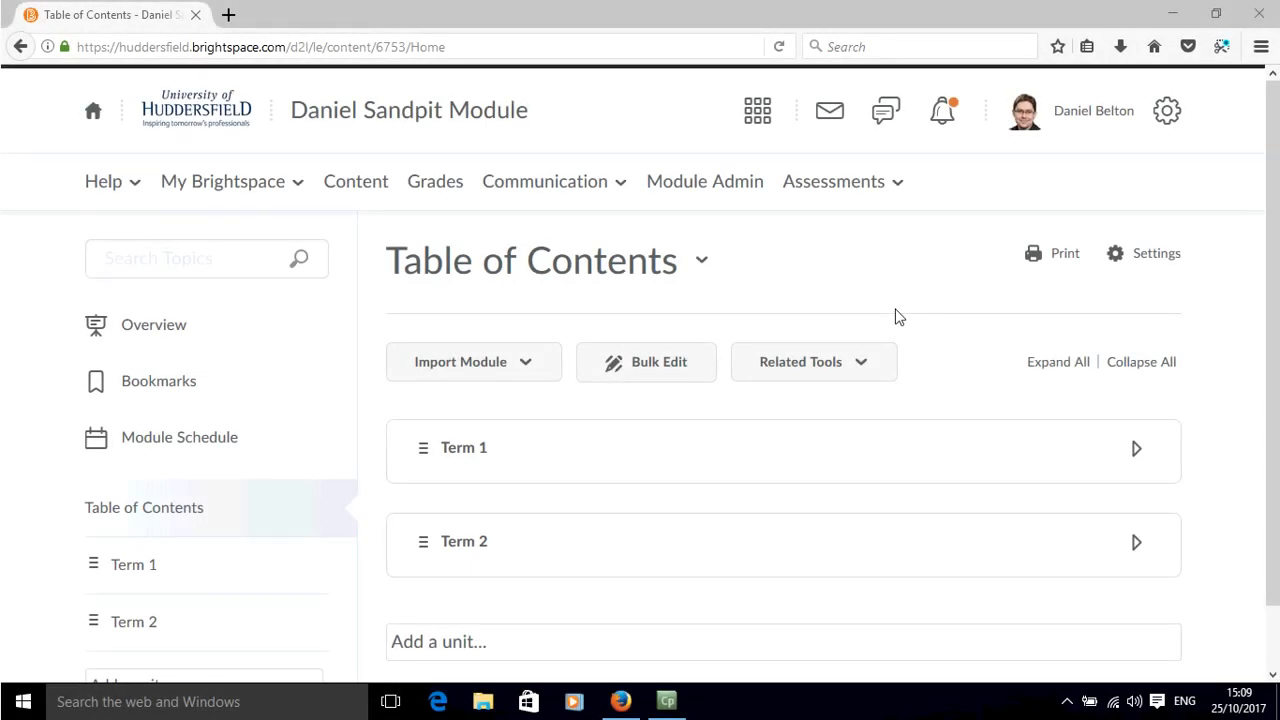
mouse_move(396, 418)
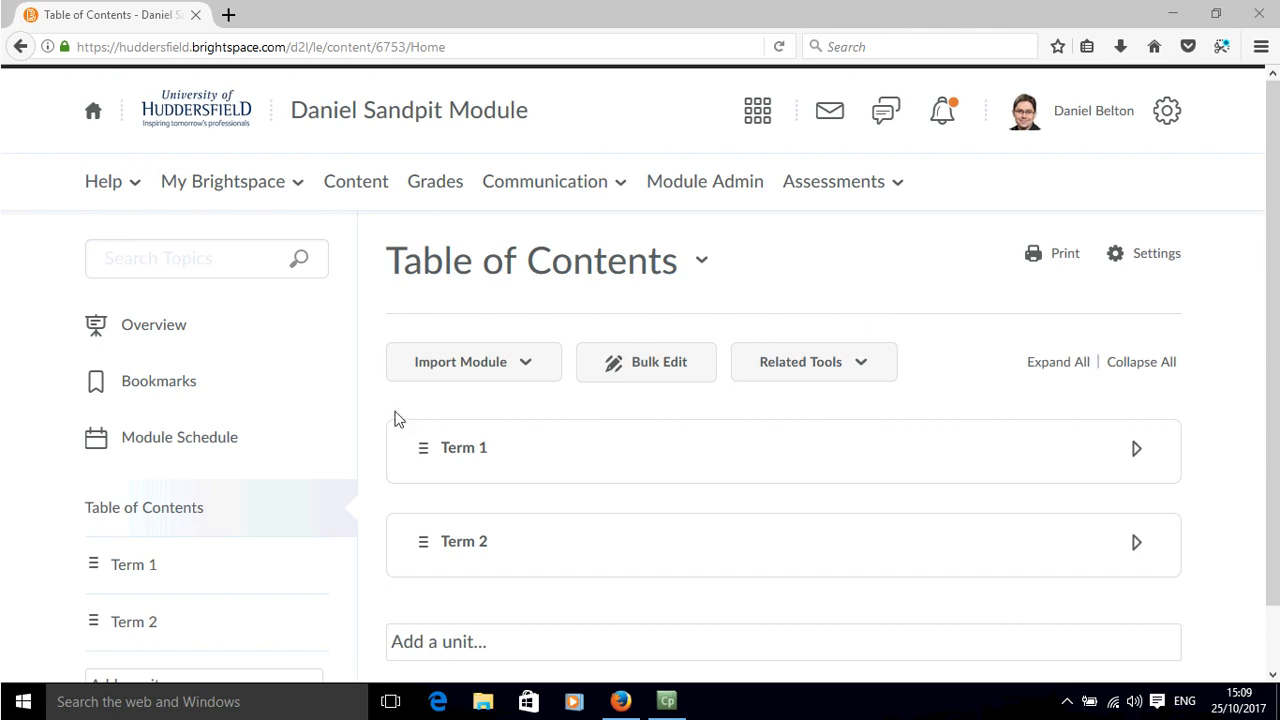
Expand Term 1 and open its Ion-Selective Electrodes sub-unit
left_click(464, 448)
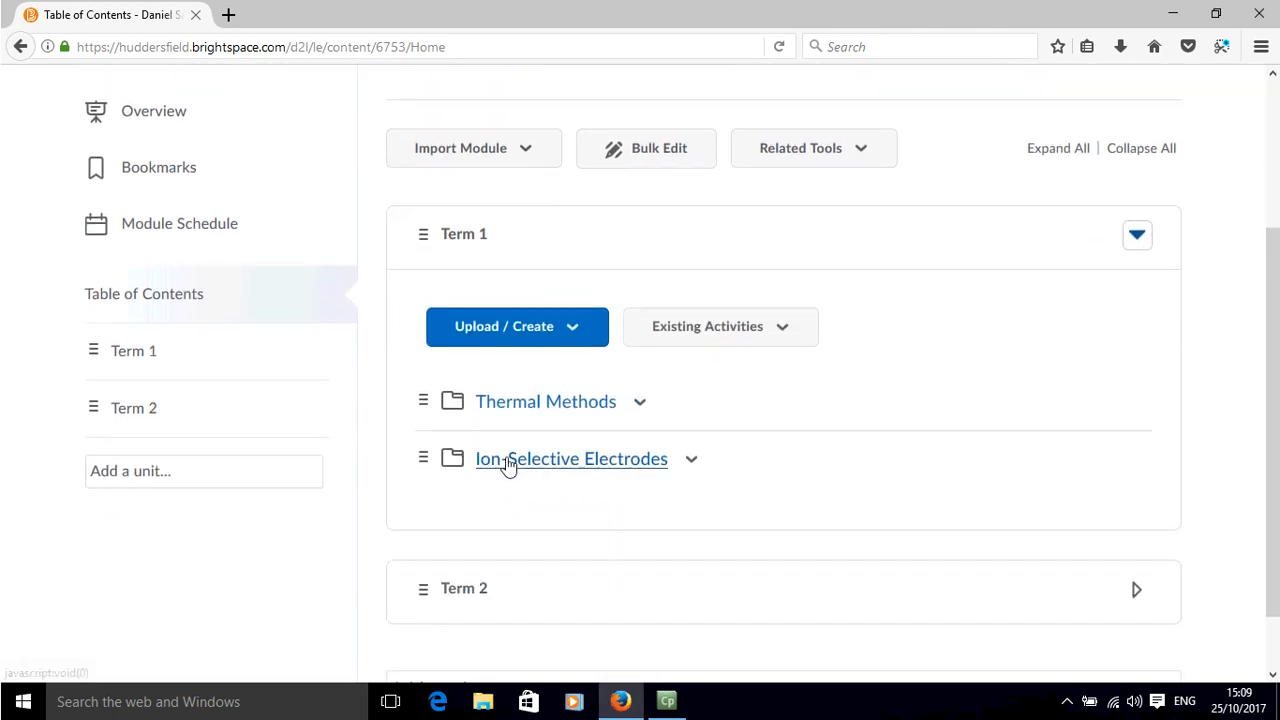
left_click(572, 458)
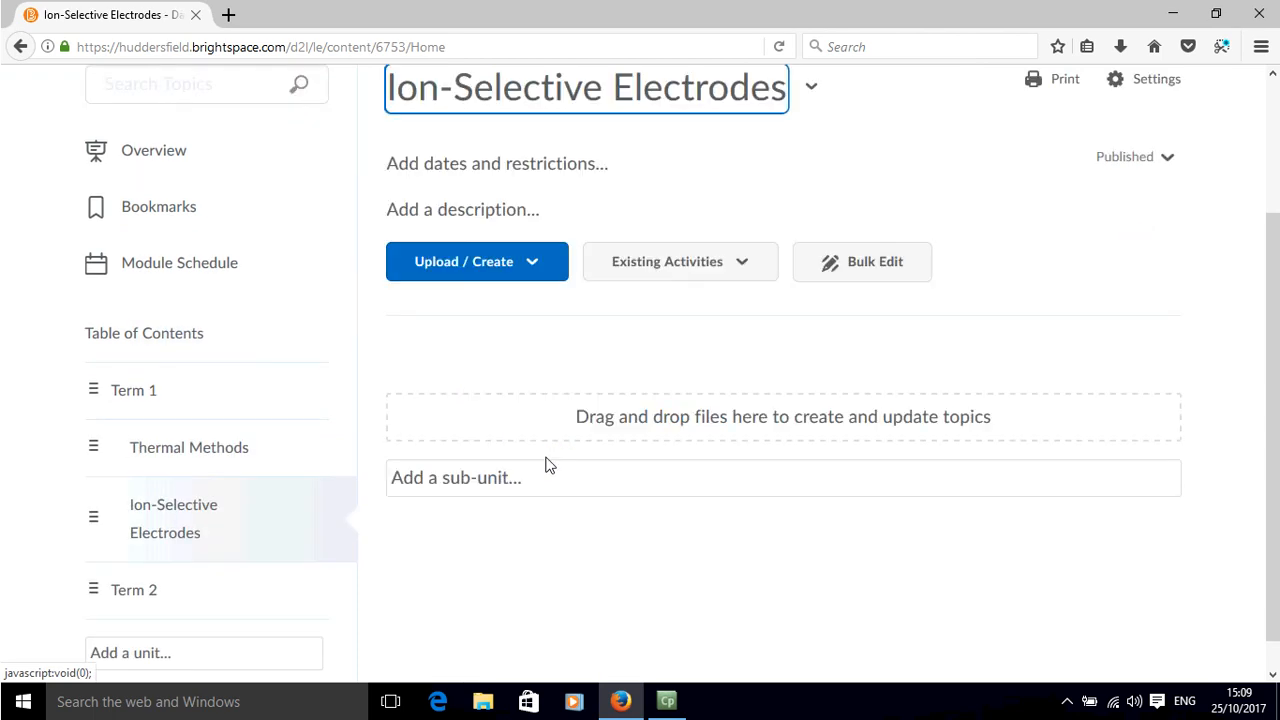
mouse_move(976, 396)
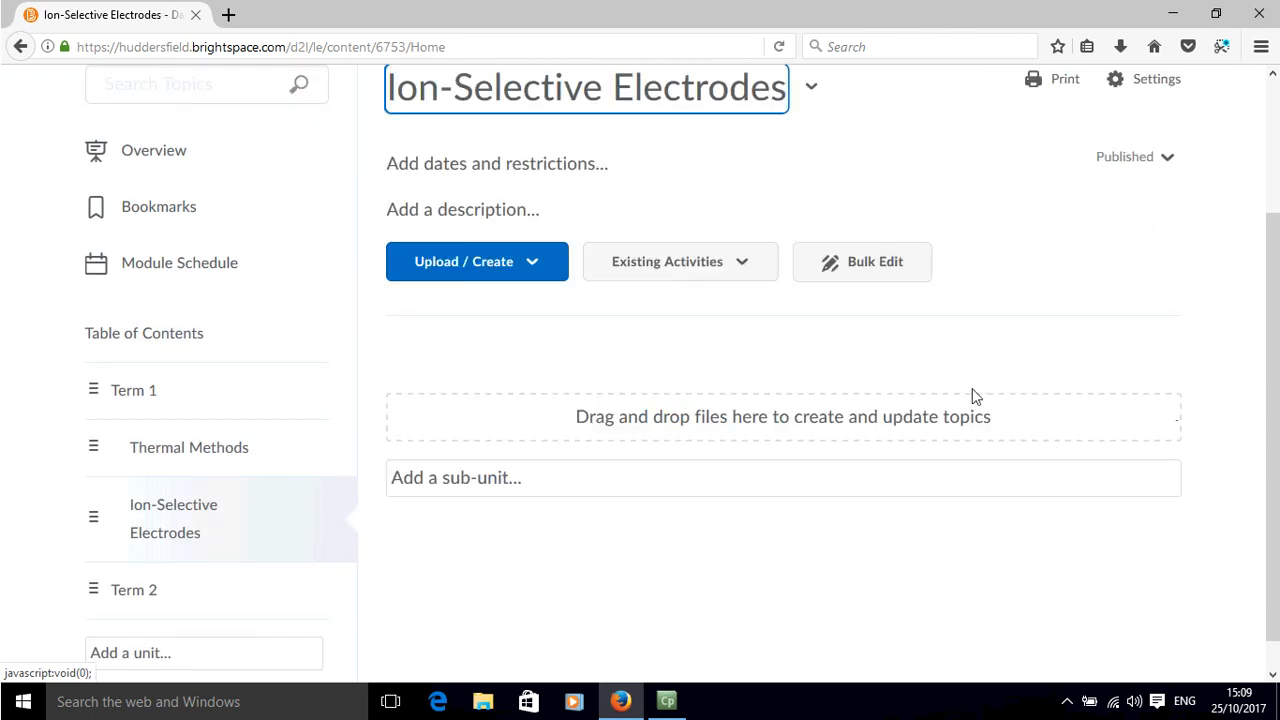
mouse_move(938, 436)
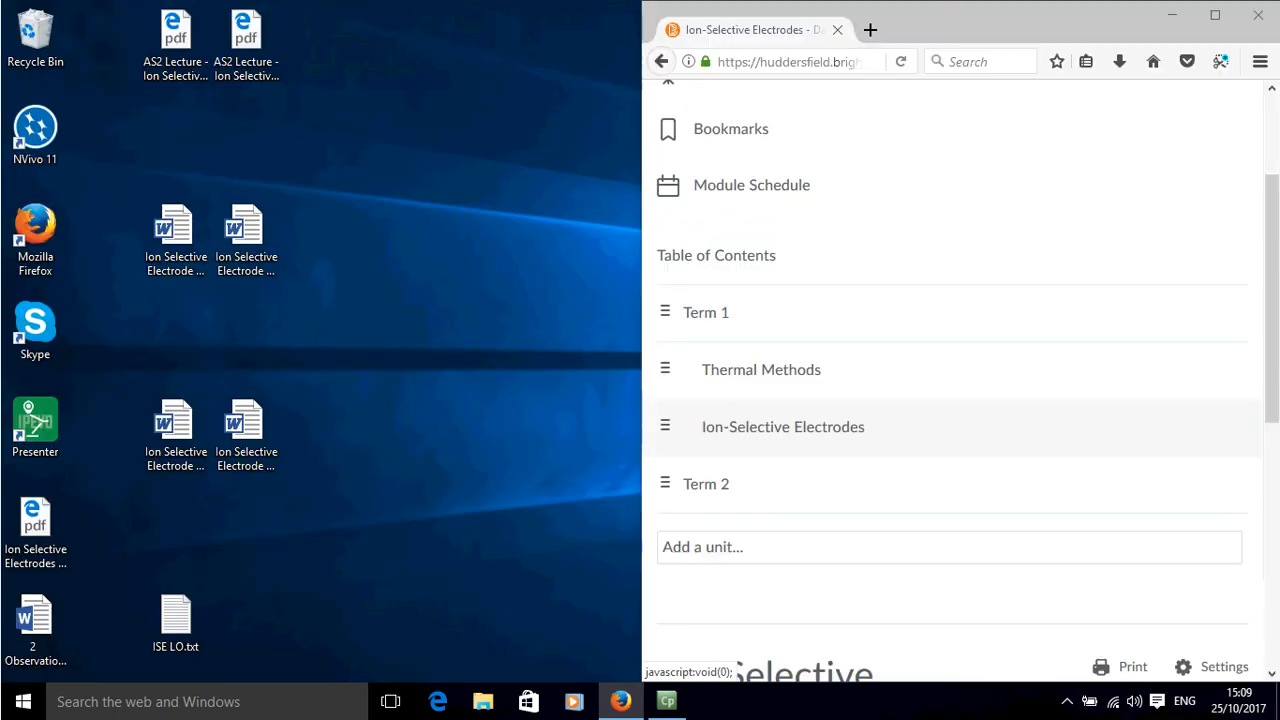
Focus the sub-unit page ready to receive the AS2 Lecture PDFs from the desktop
left_click(784, 426)
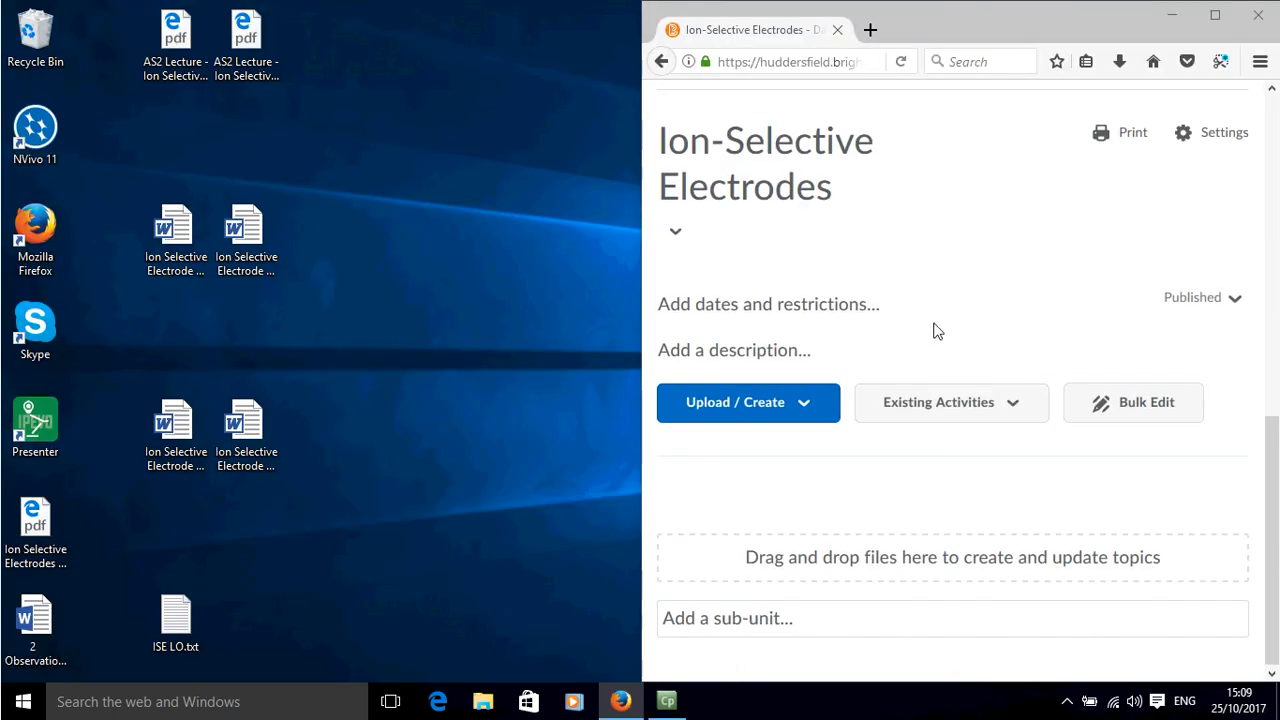
mouse_move(464, 358)
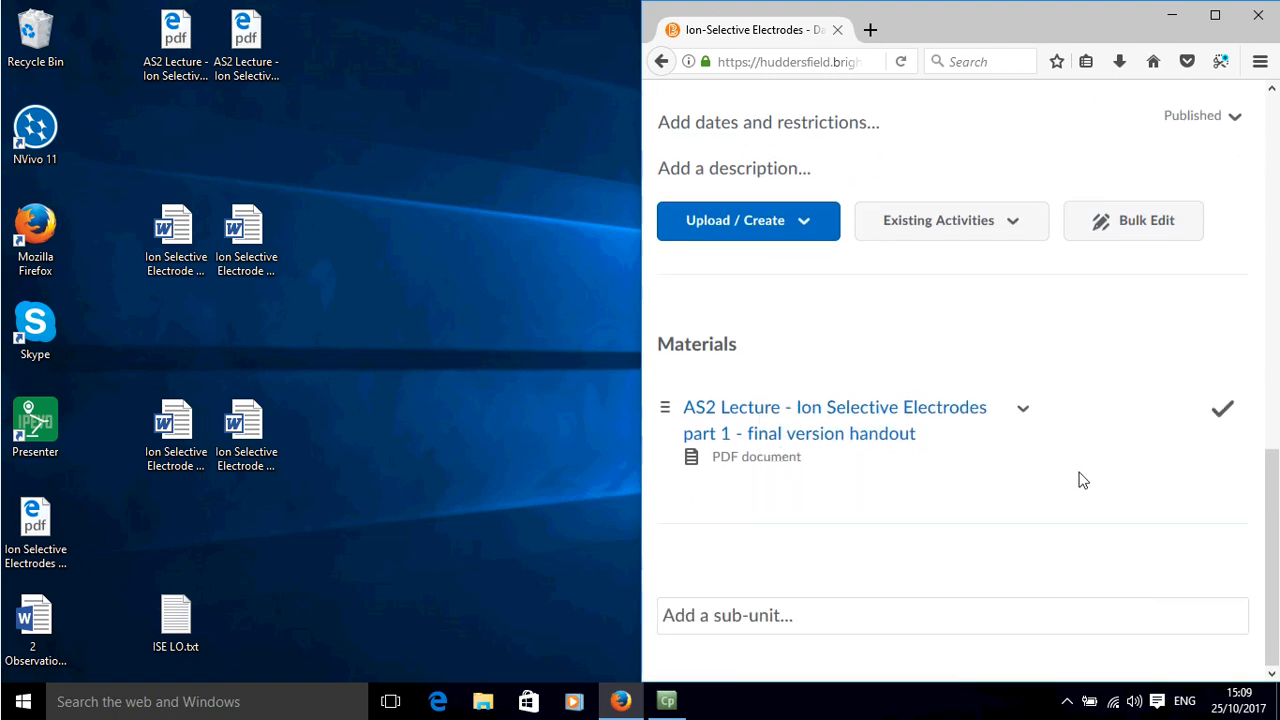
mouse_move(904, 360)
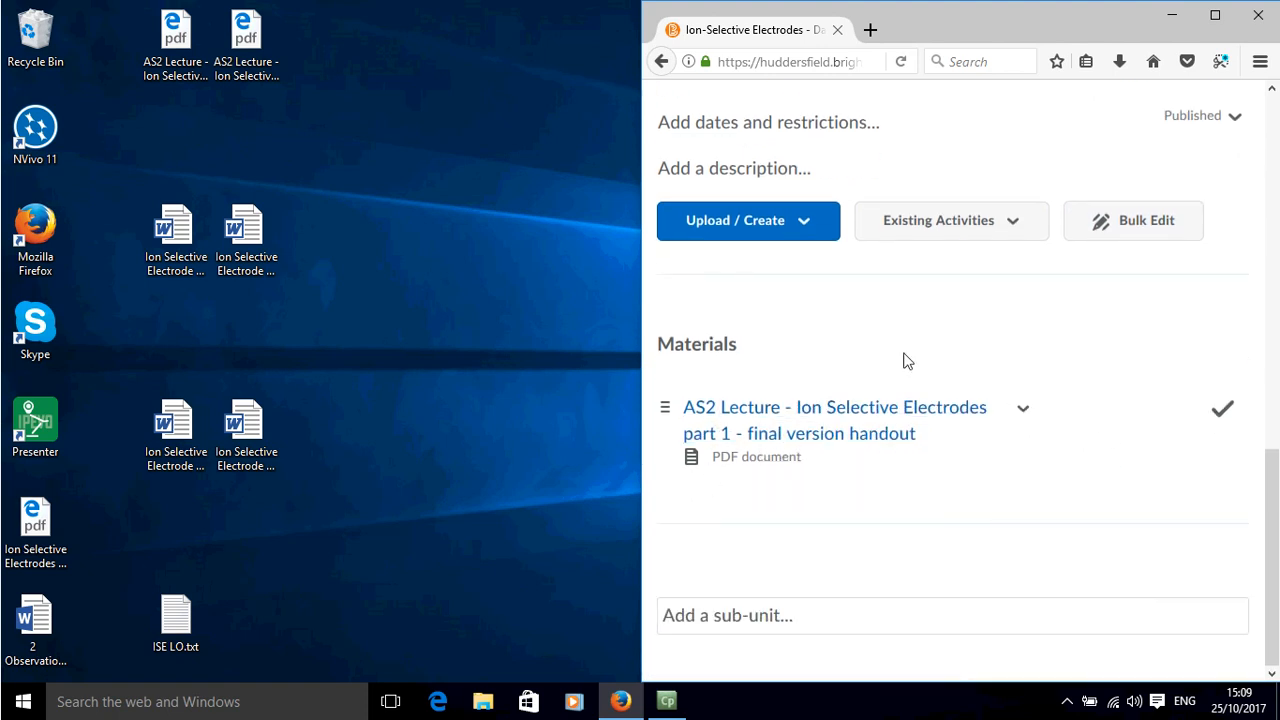
mouse_move(1068, 498)
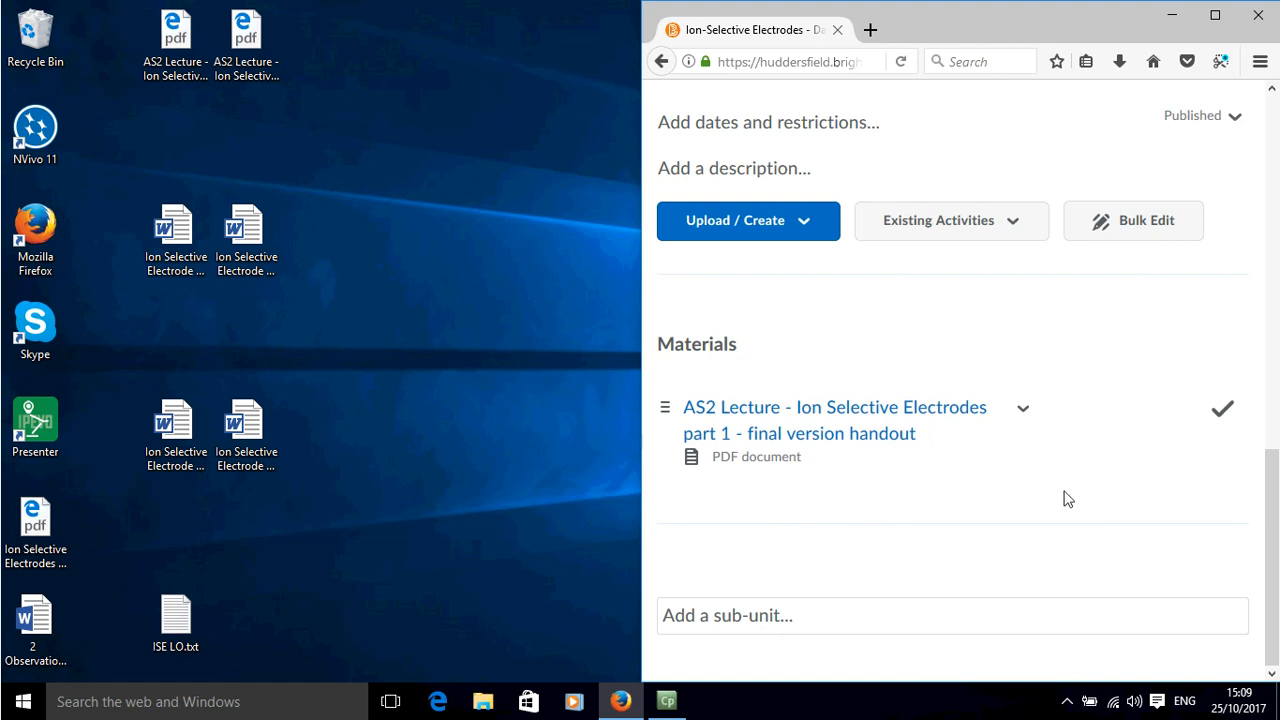
mouse_move(1024, 398)
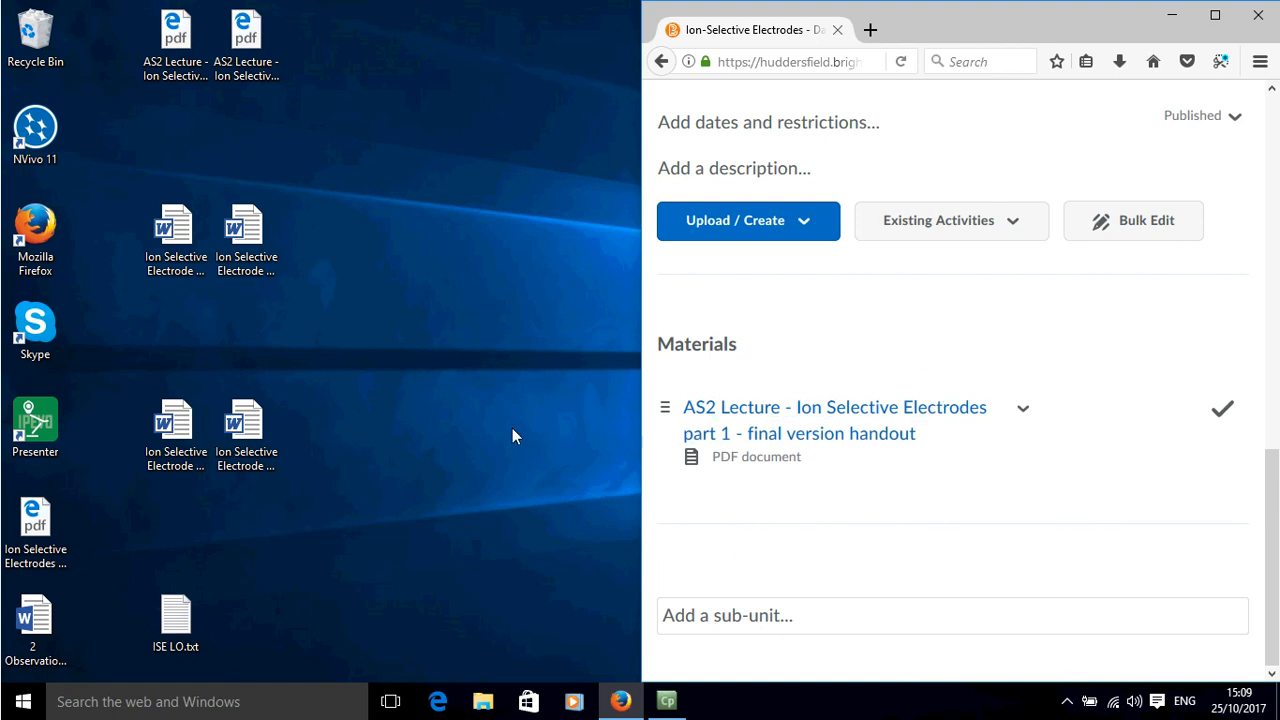
mouse_move(620, 468)
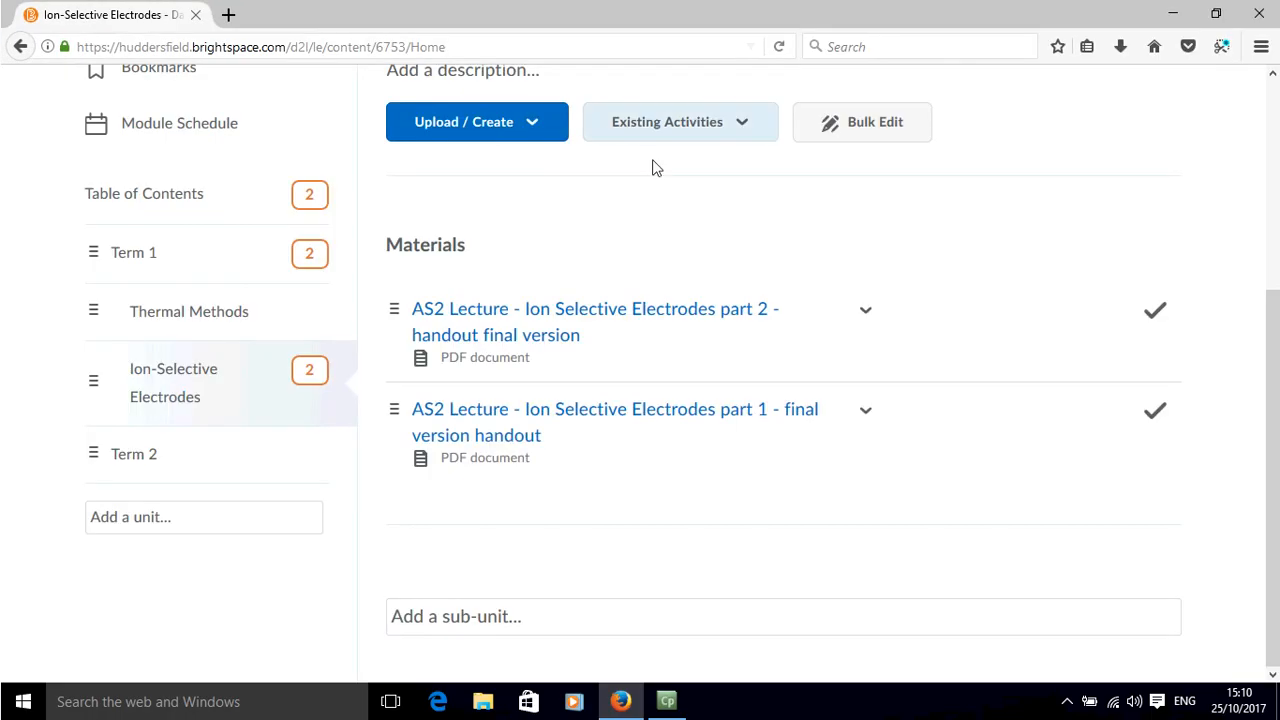
Go to Module Admin and open Manage Files to see the module's stored lecture PDFs
scroll("up", 3)
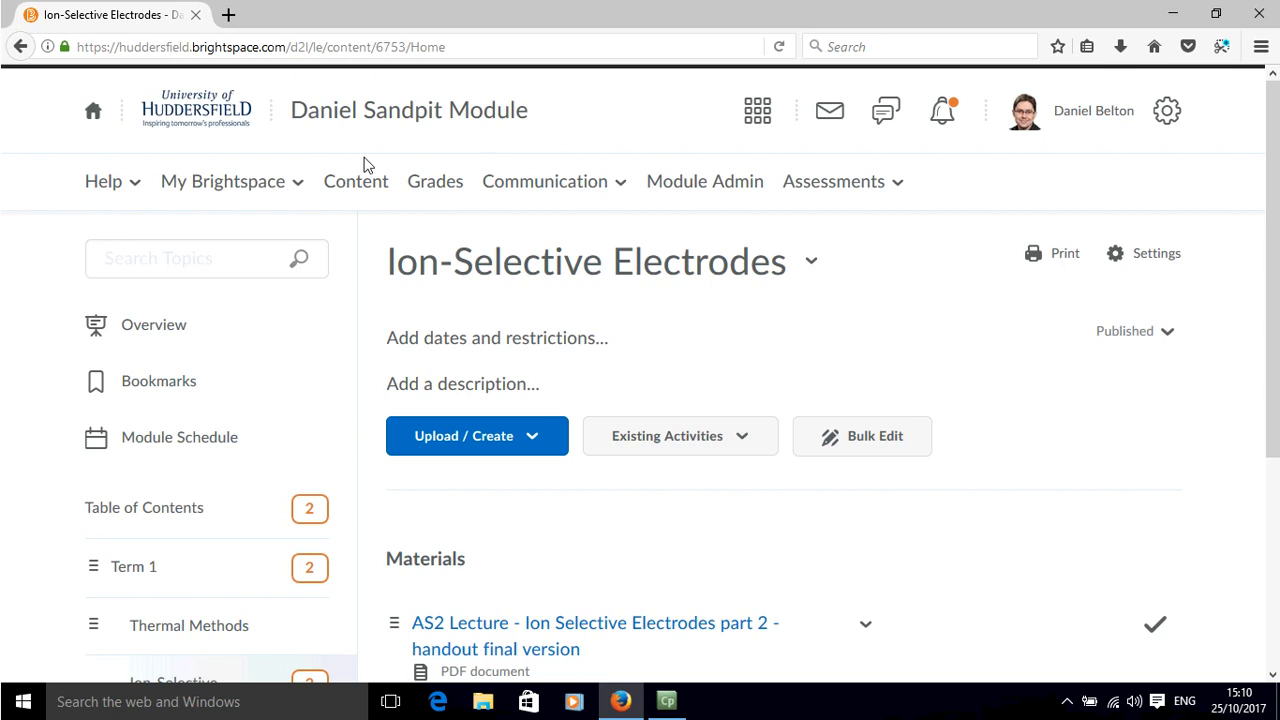
left_click(704, 180)
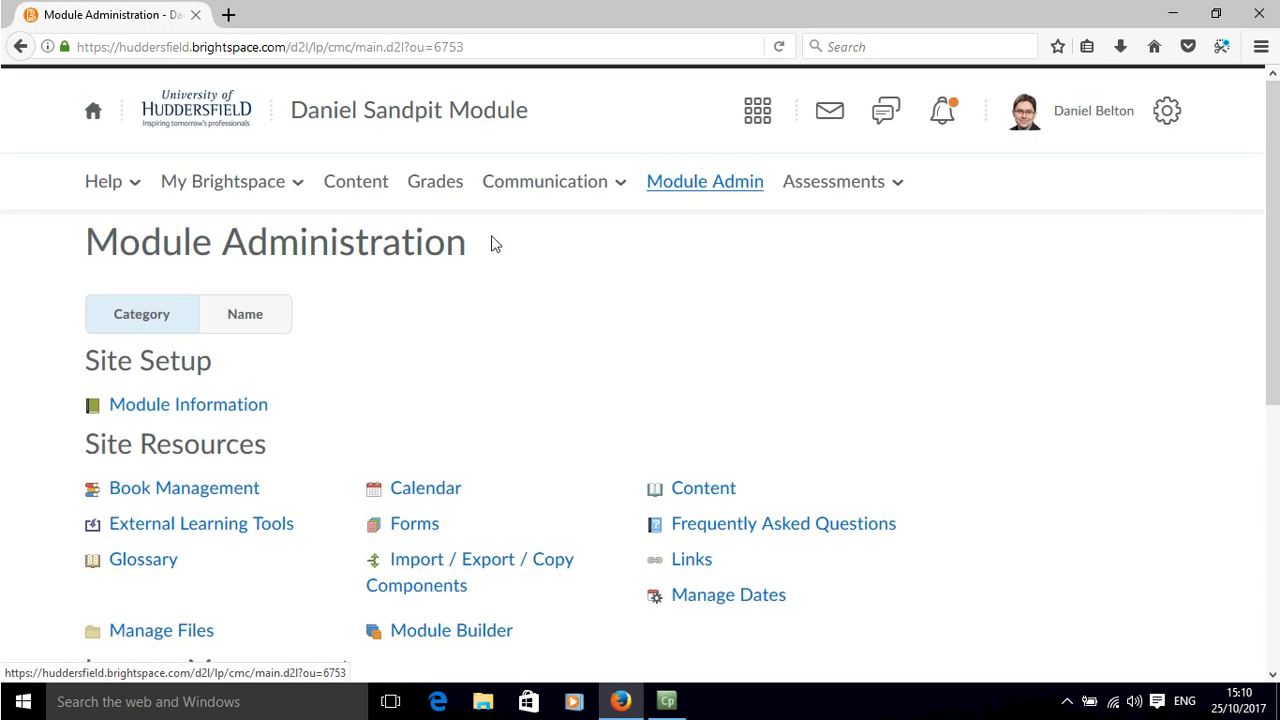
scroll("down", 3)
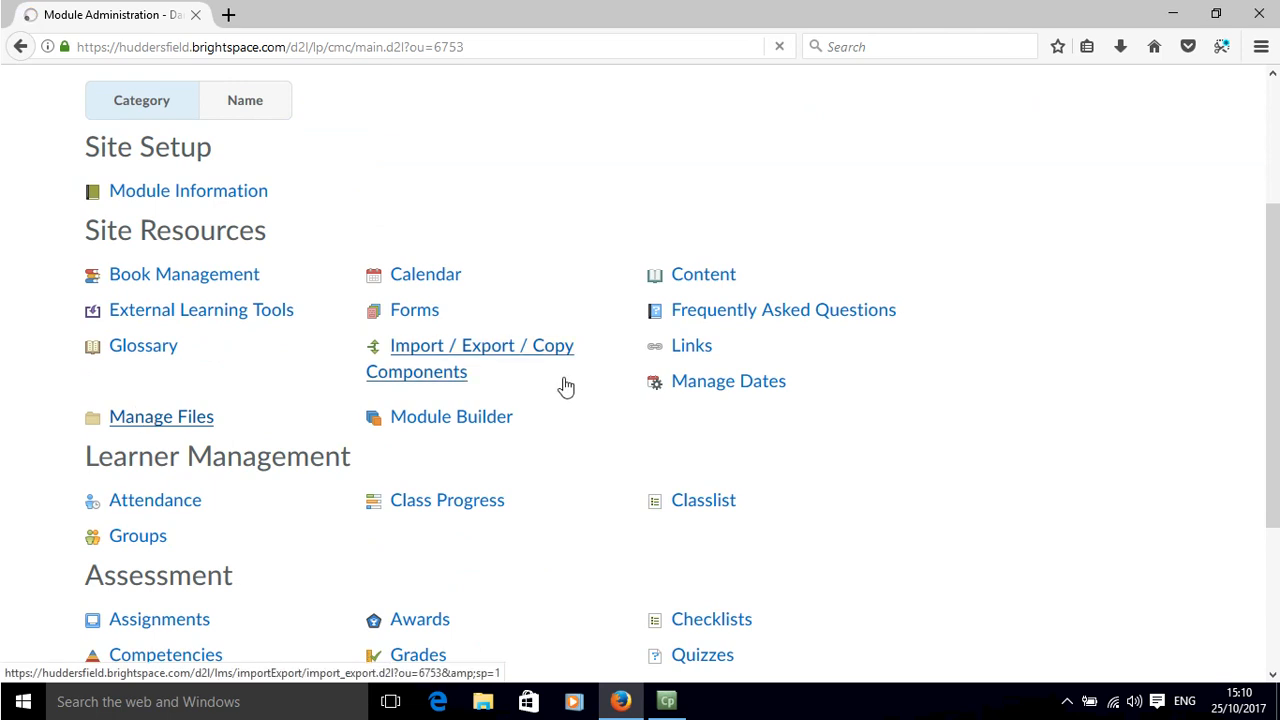
left_click(160, 416)
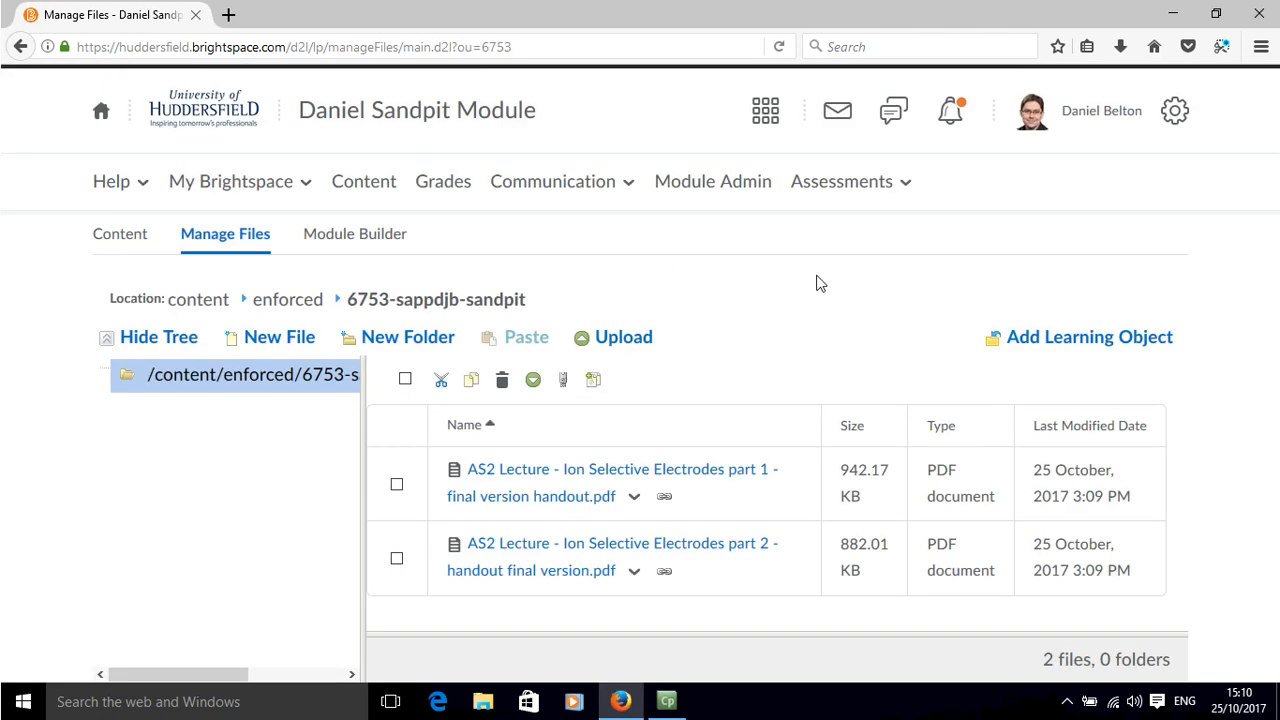
mouse_move(958, 396)
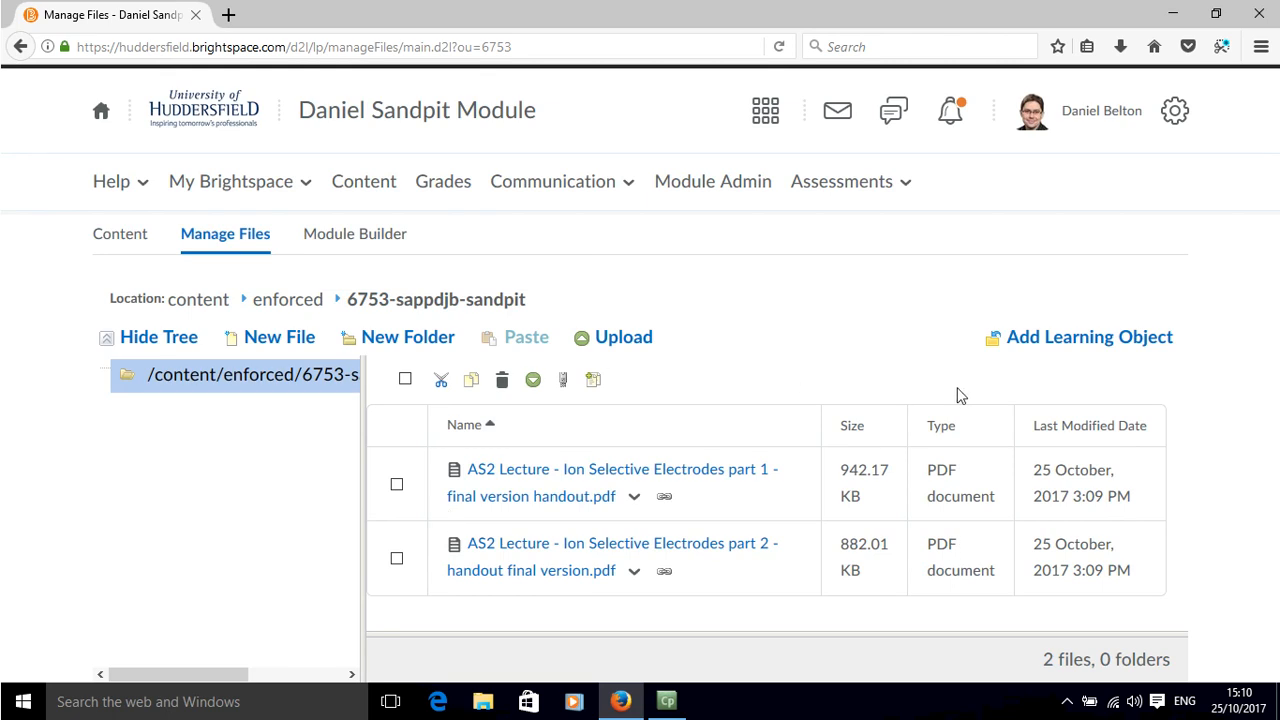
mouse_move(798, 432)
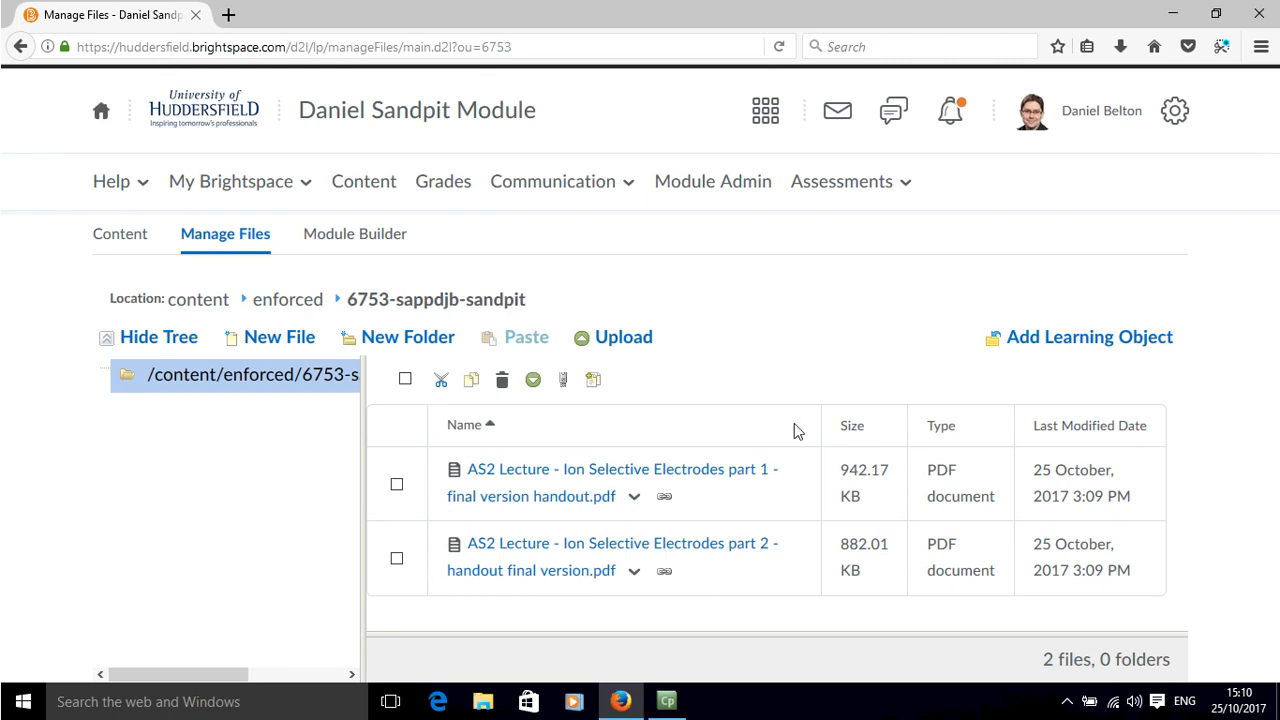
mouse_move(924, 422)
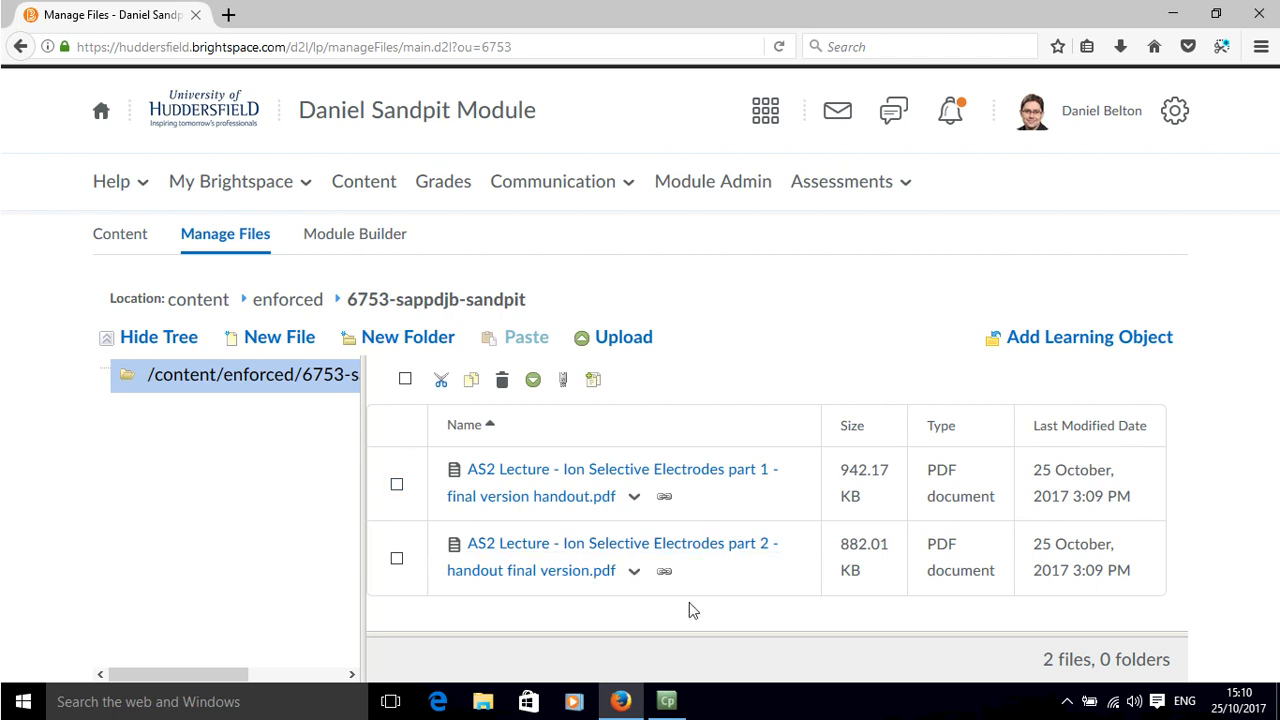
mouse_move(670, 352)
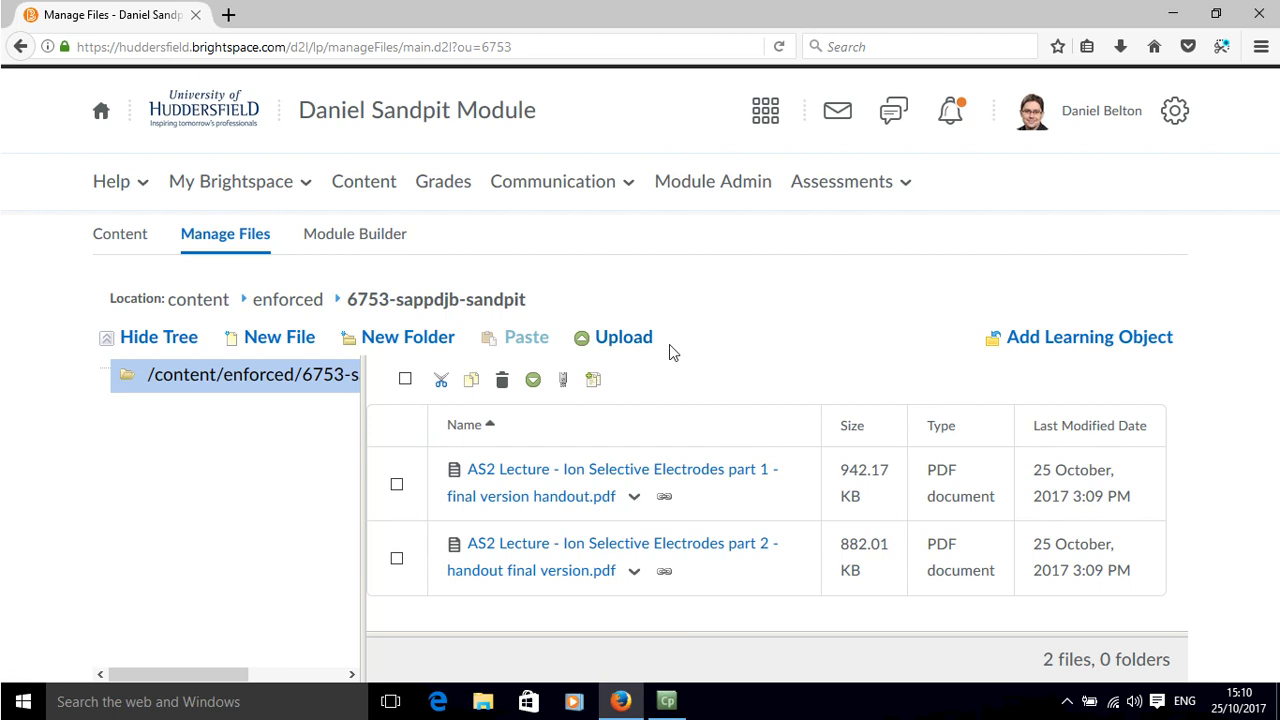
mouse_move(652, 376)
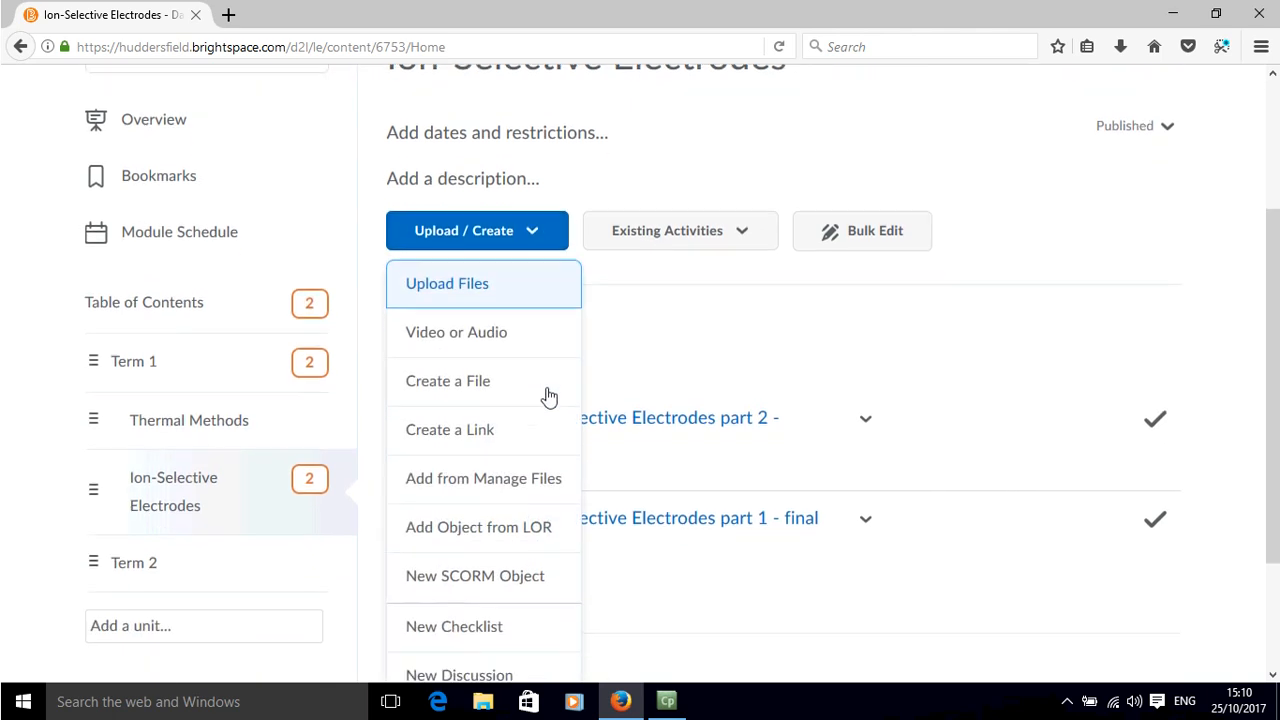
Choose Add from Manage Files to pick a topic from existing module files
left_click(476, 230)
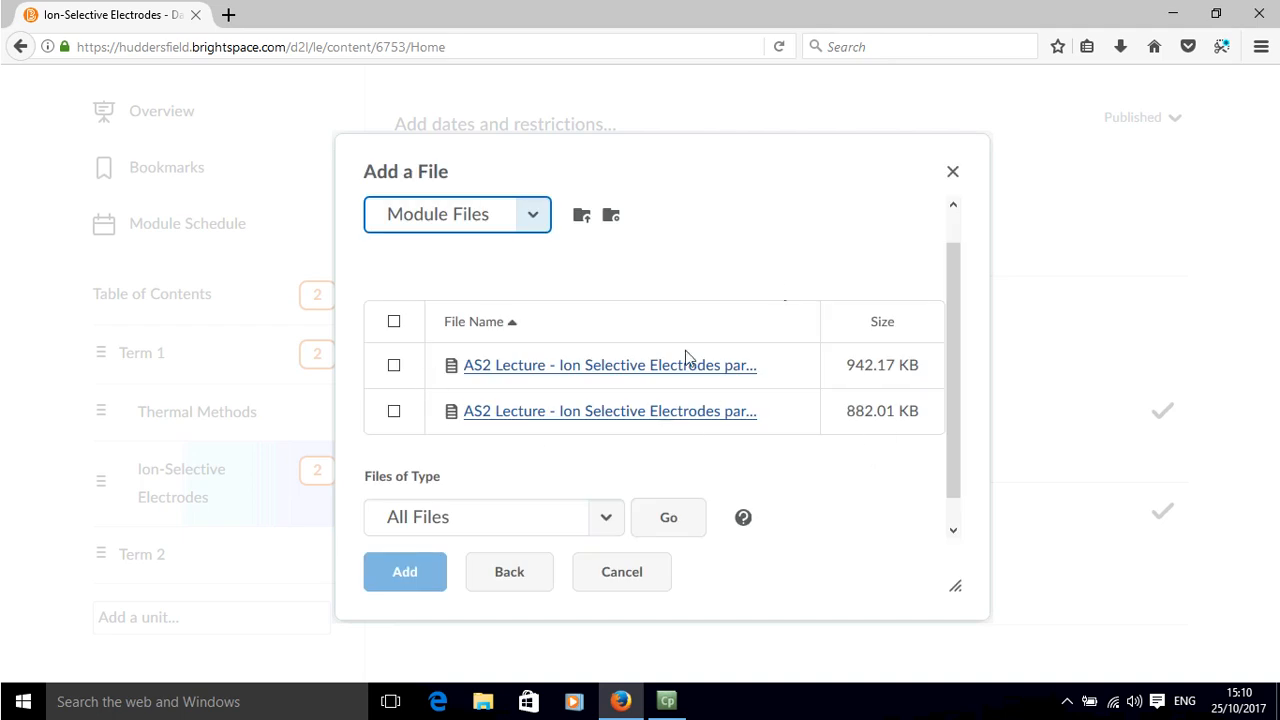
mouse_move(650, 348)
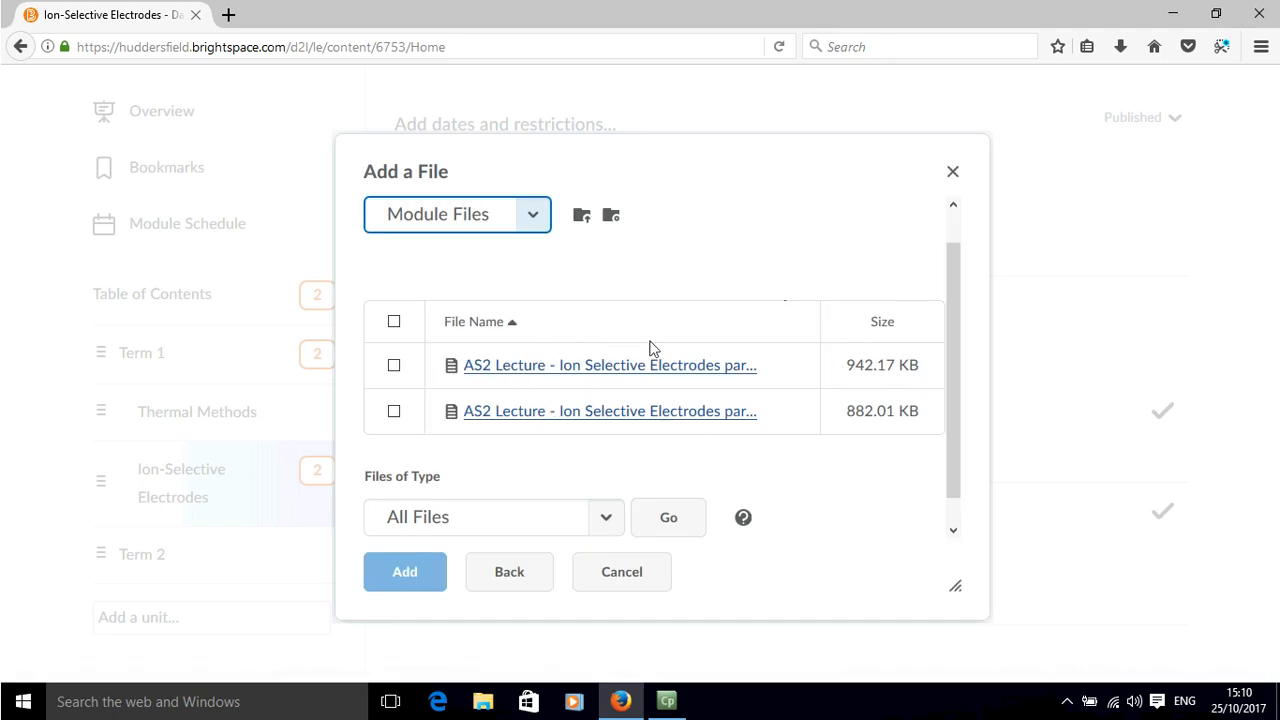